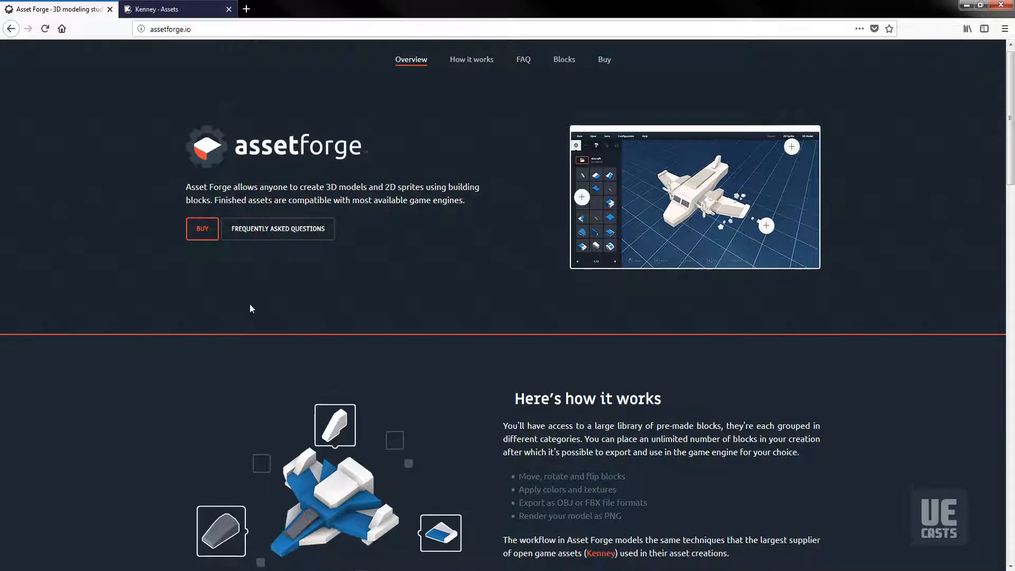
Review the standard and deluxe pricing via Buy, then jump to the FAQ section
left_click(603, 59)
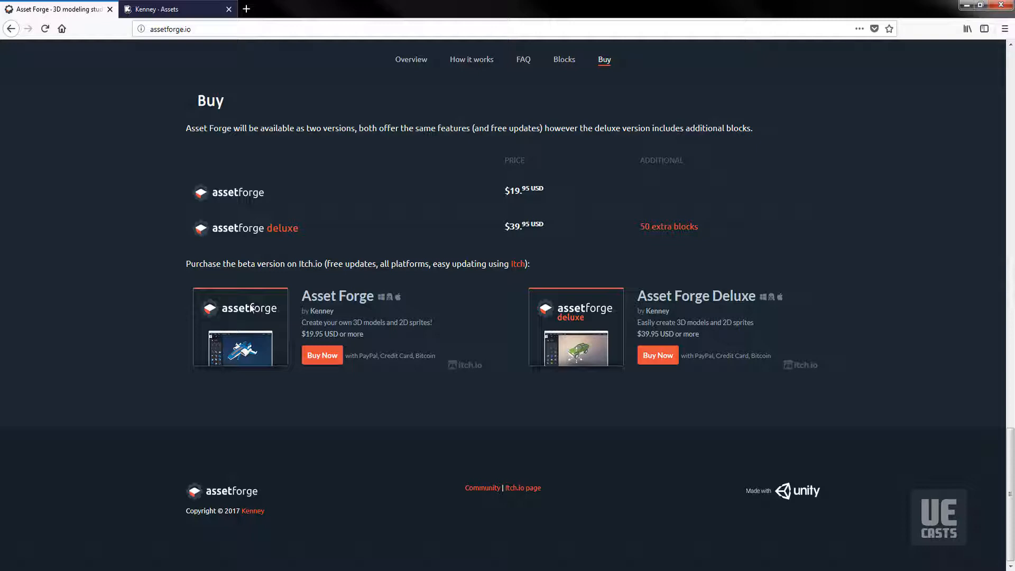
mouse_move(856, 278)
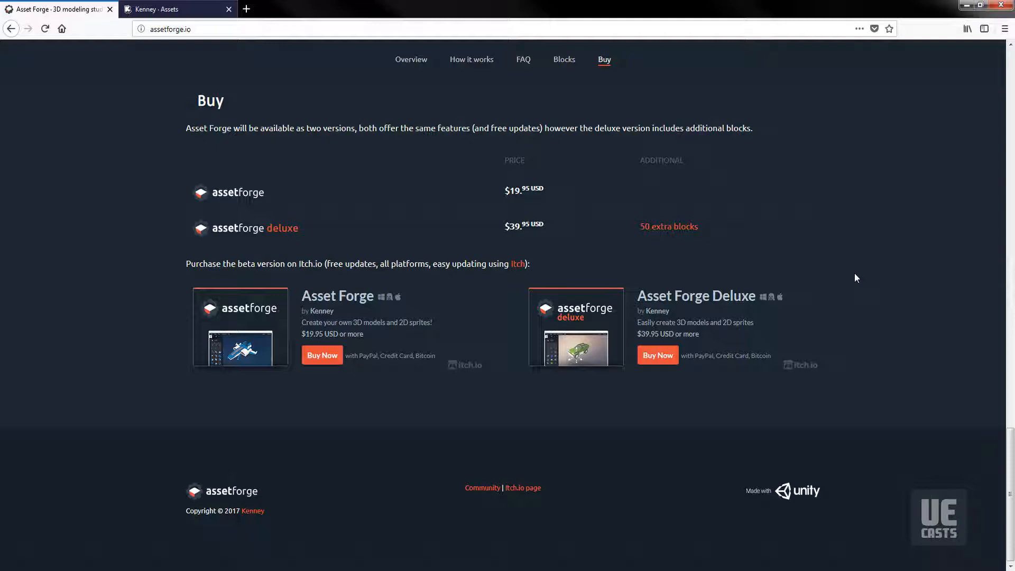
mouse_move(873, 303)
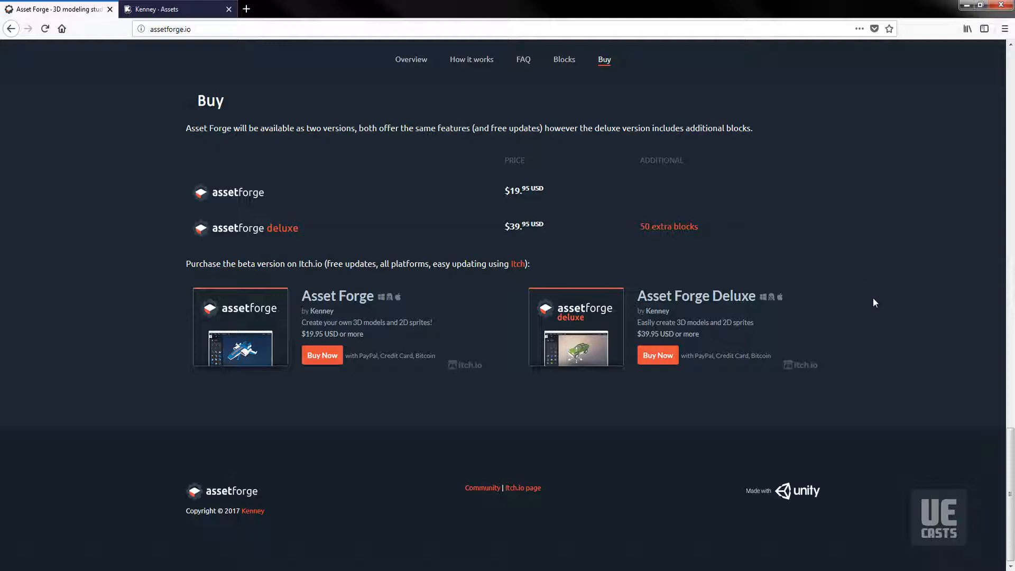
left_click(522, 60)
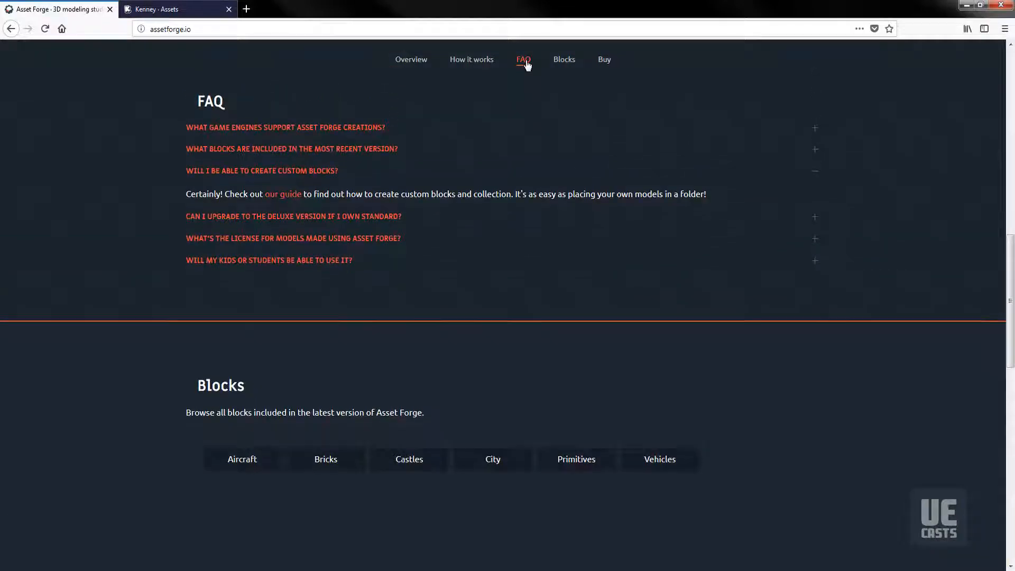
Expand the supported game engines answer, return to Overview, then switch to the Kenney assets tab
left_click(284, 128)
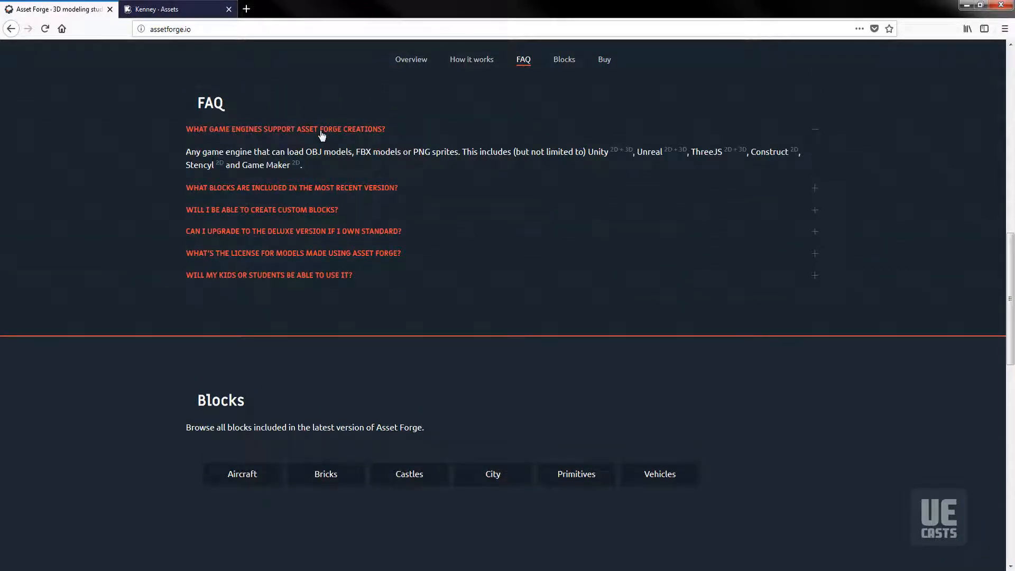
left_click(411, 59)
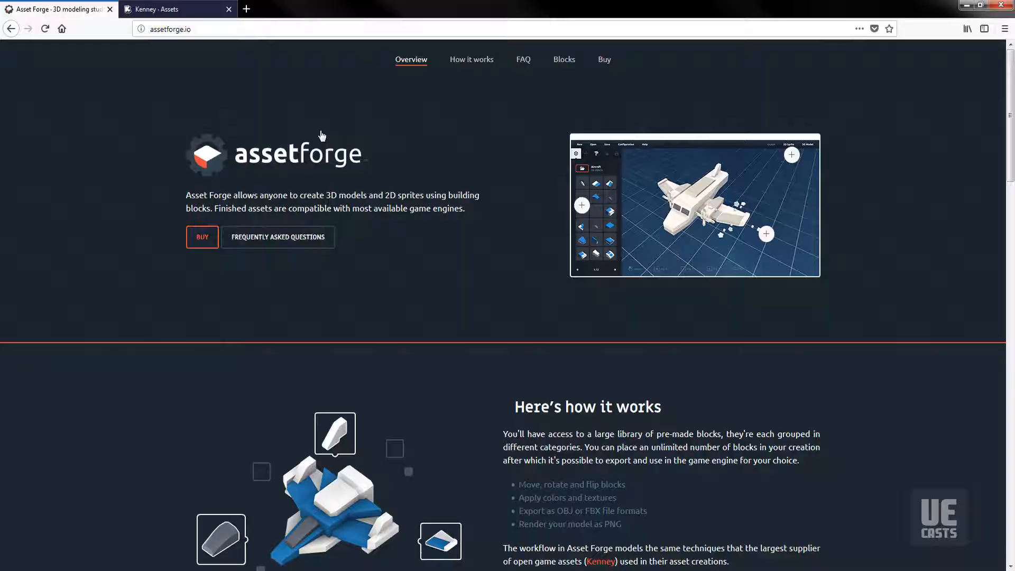
left_click(177, 9)
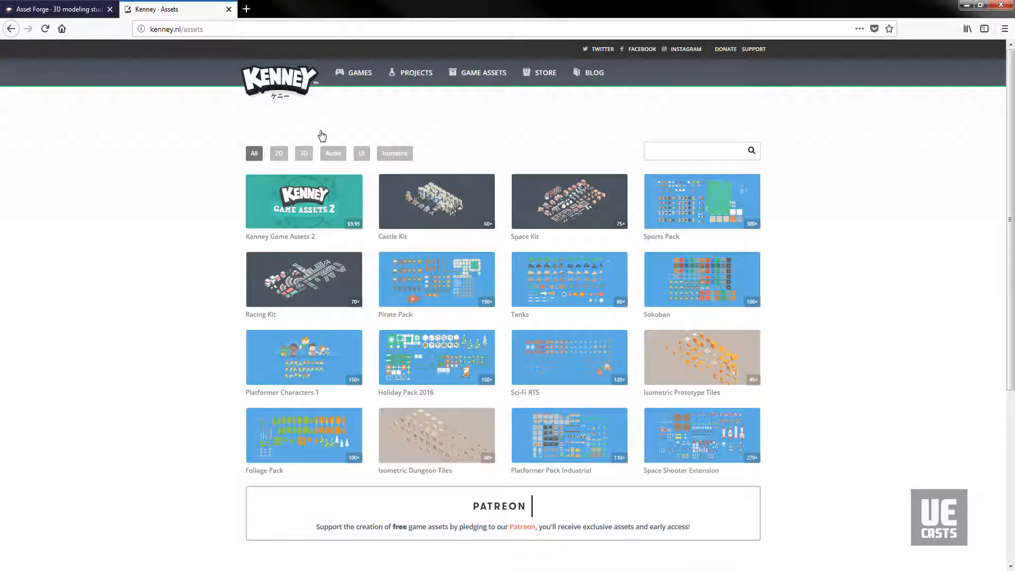